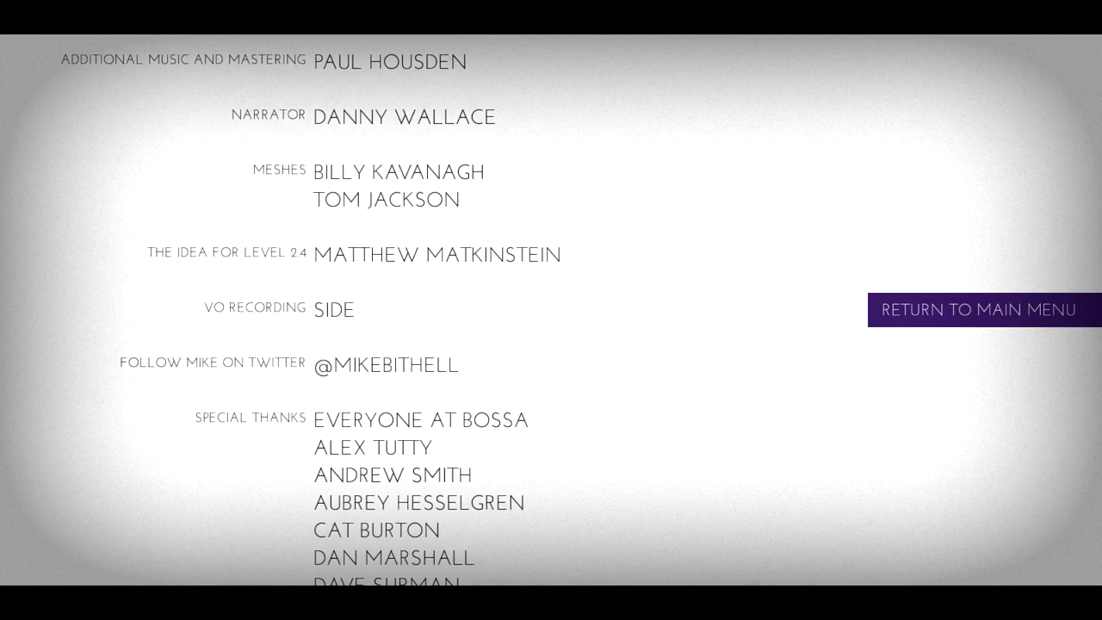
scroll("down", 3)
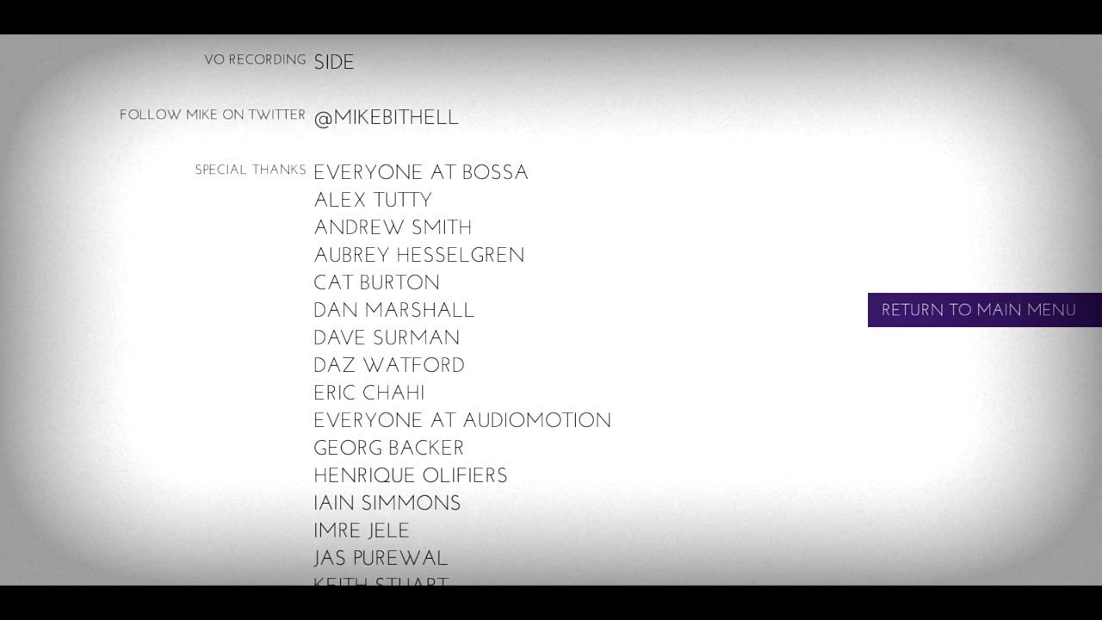
scroll("down", 3)
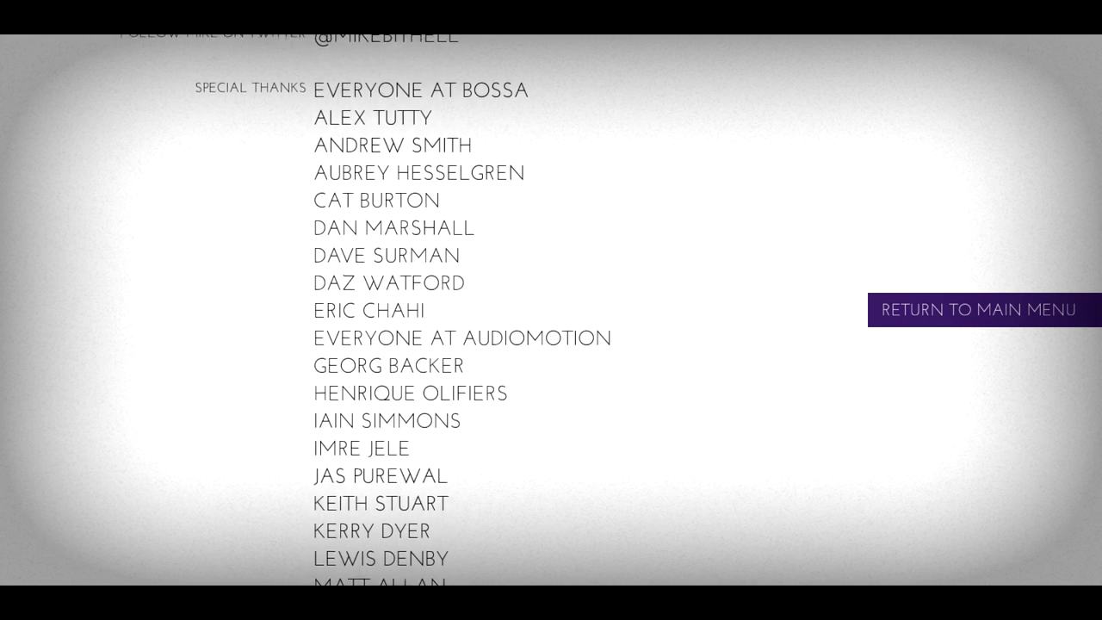
scroll("down", 3)
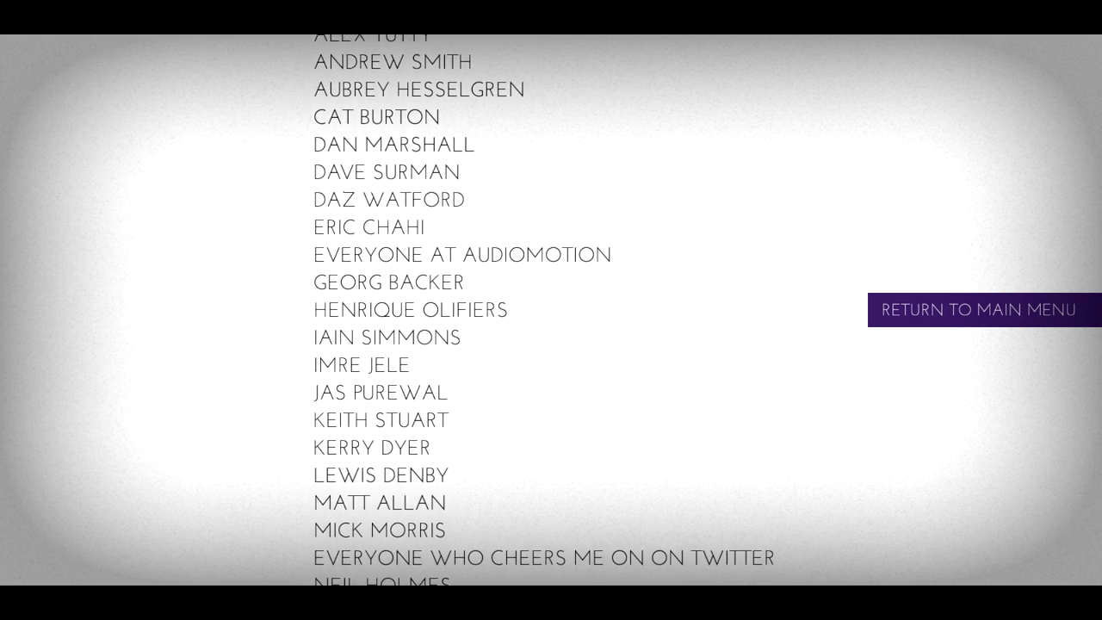
scroll("down", 3)
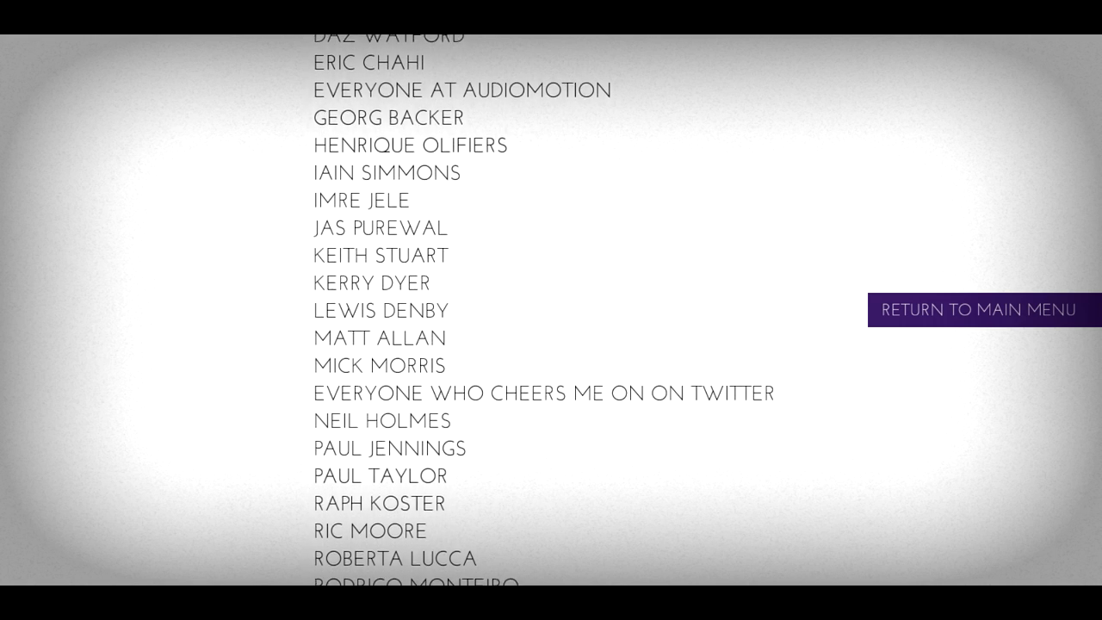
scroll("down", 3)
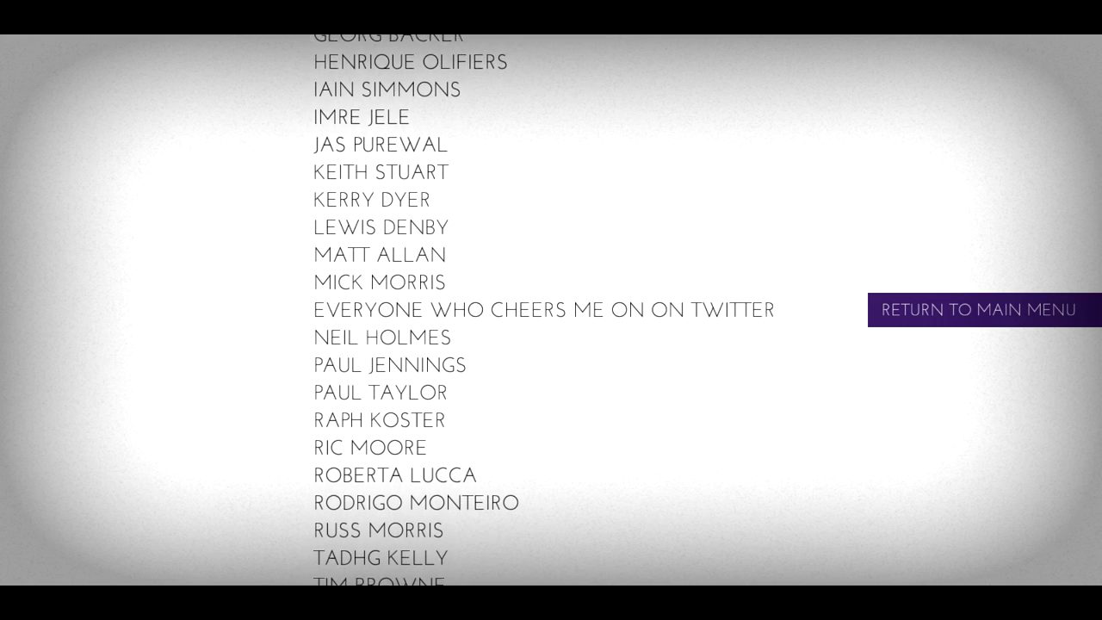
scroll("down", 3)
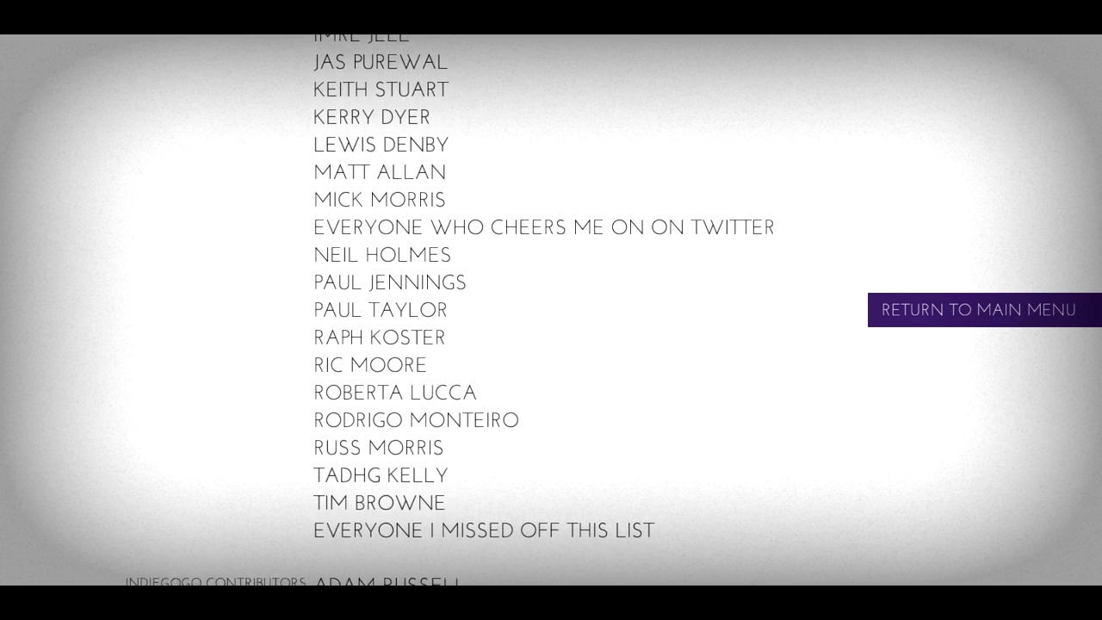
scroll("down", 3)
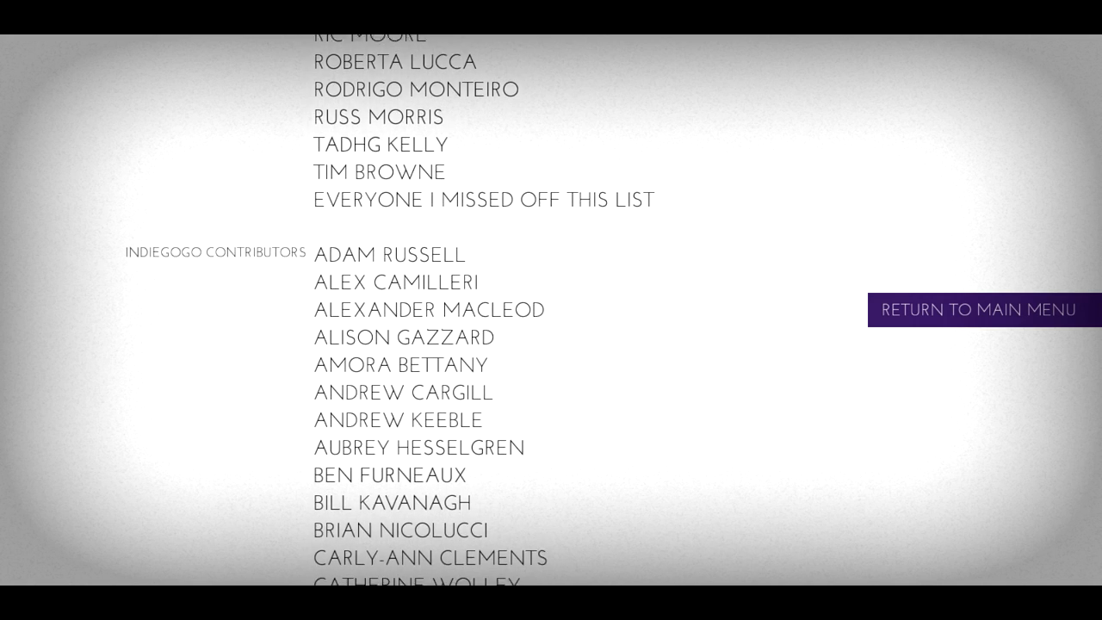
scroll("down", 3)
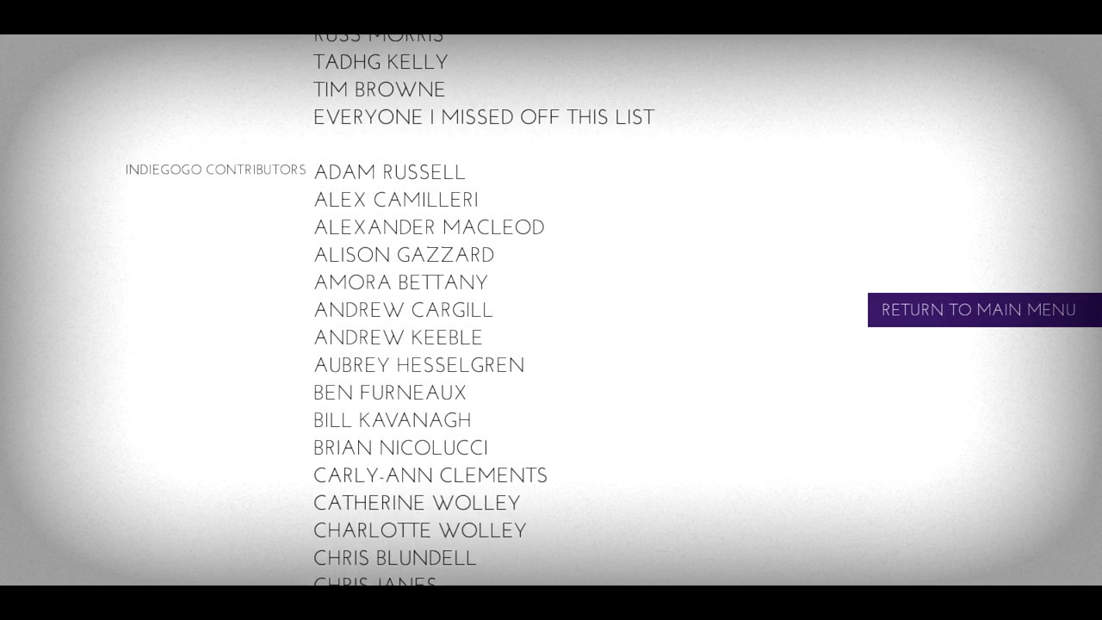
scroll("down", 3)
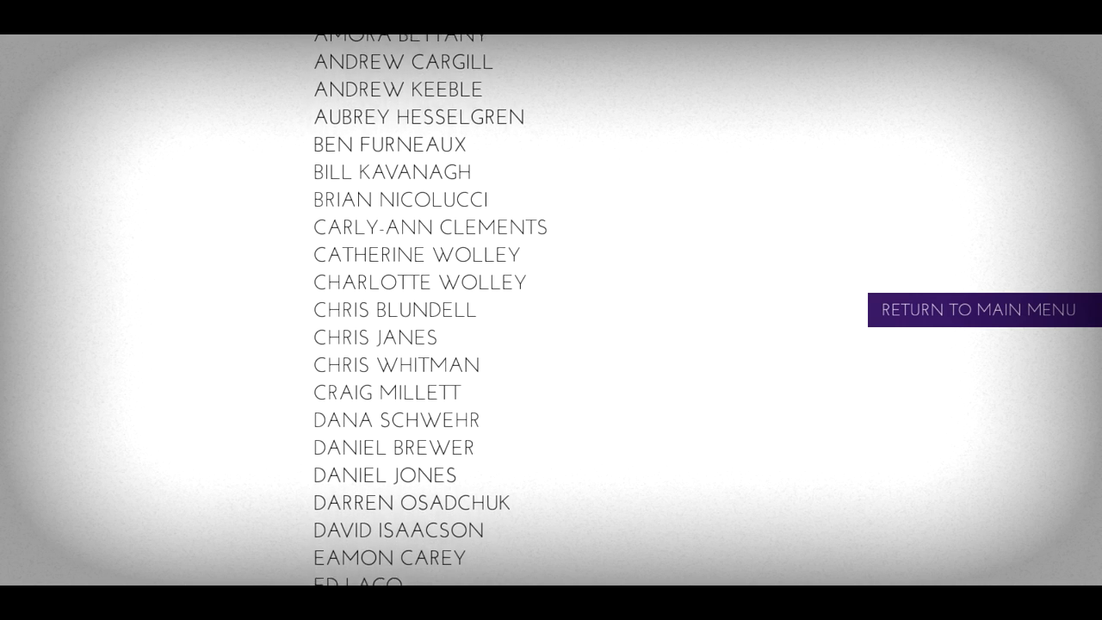
scroll("down", 3)
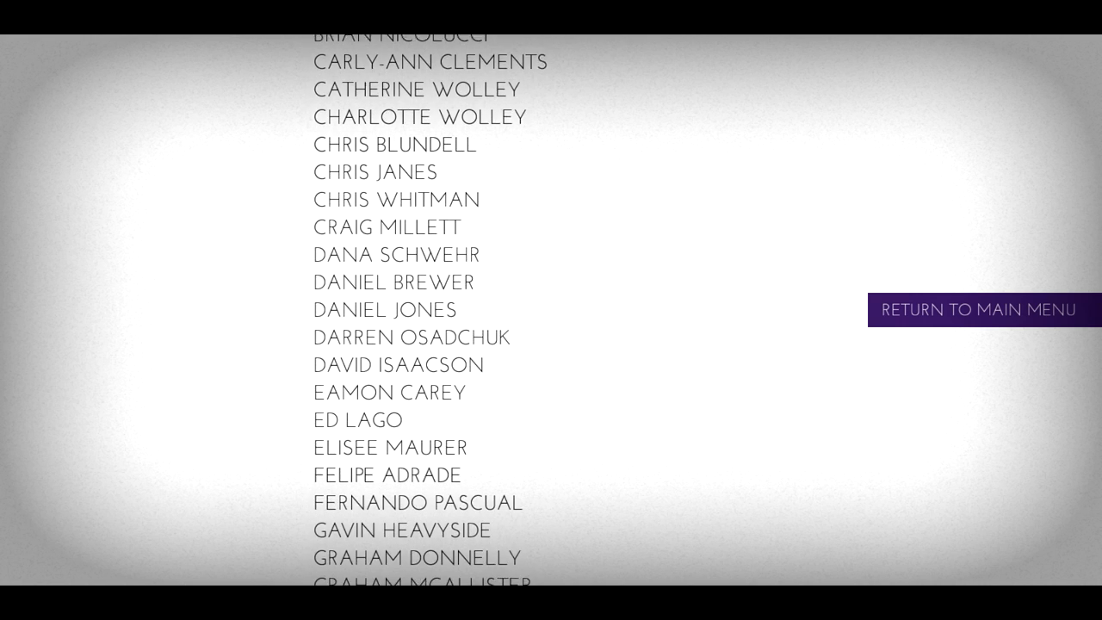
scroll("down", 3)
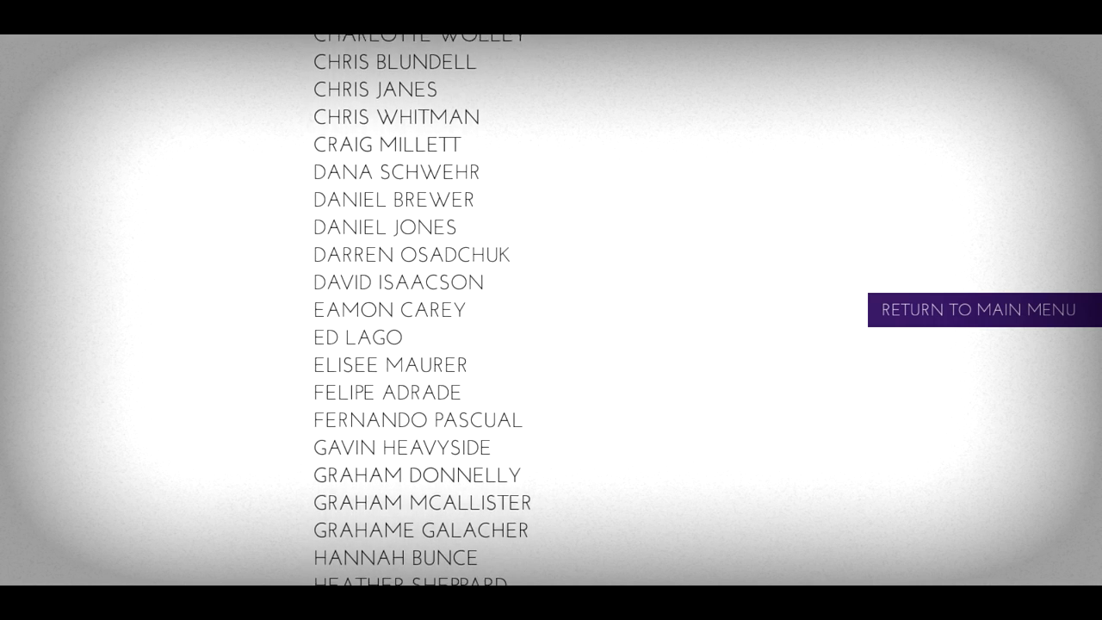
scroll("down", 3)
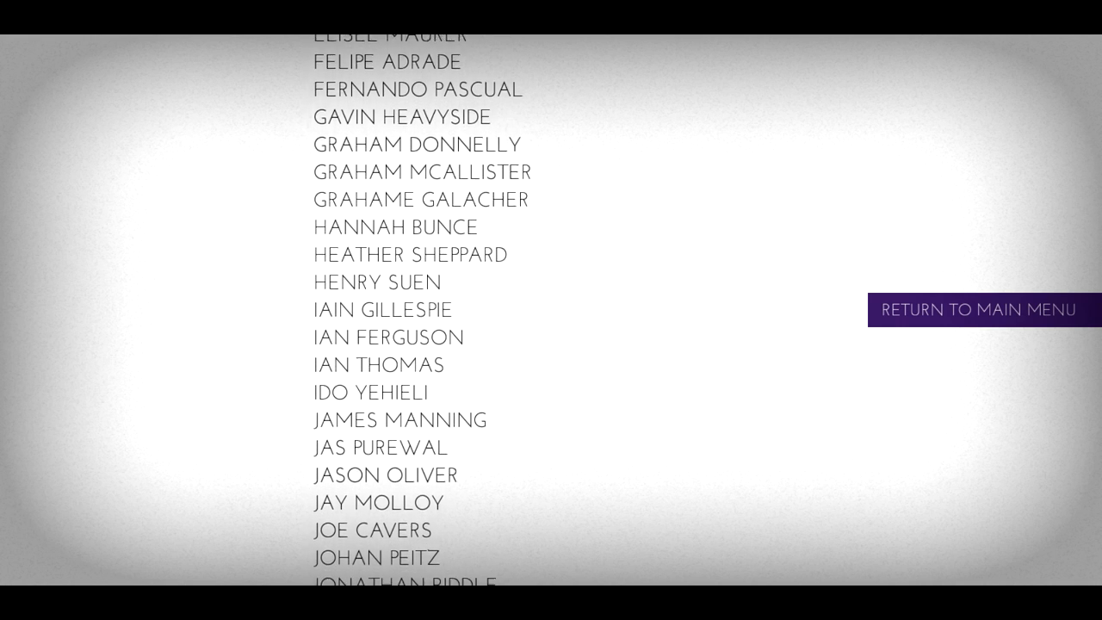
scroll("down", 3)
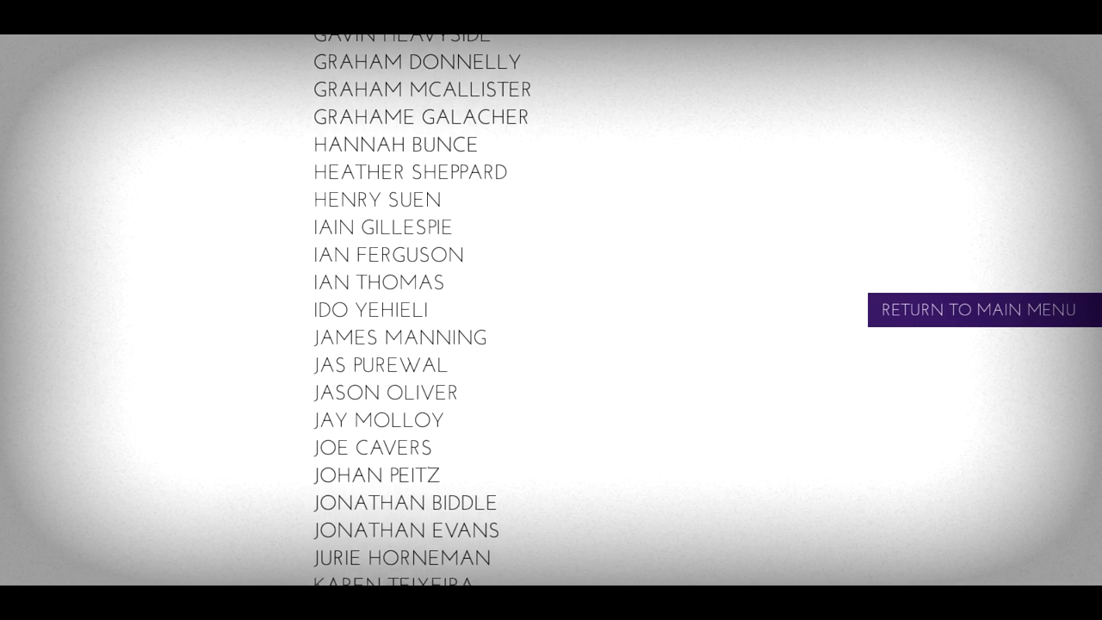
scroll("down", 3)
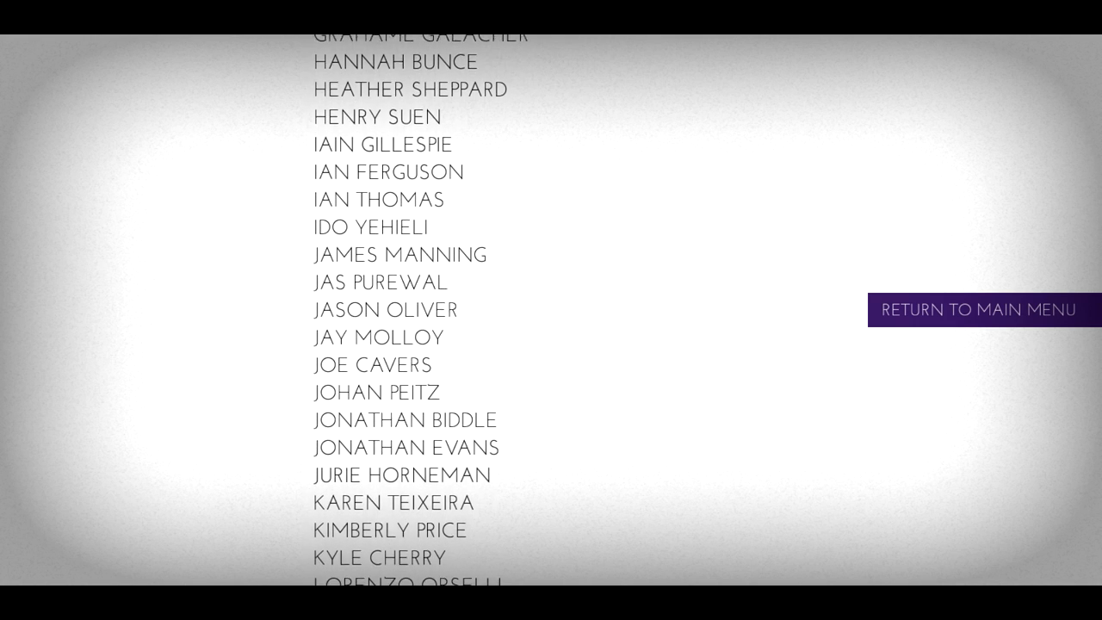
scroll("down", 3)
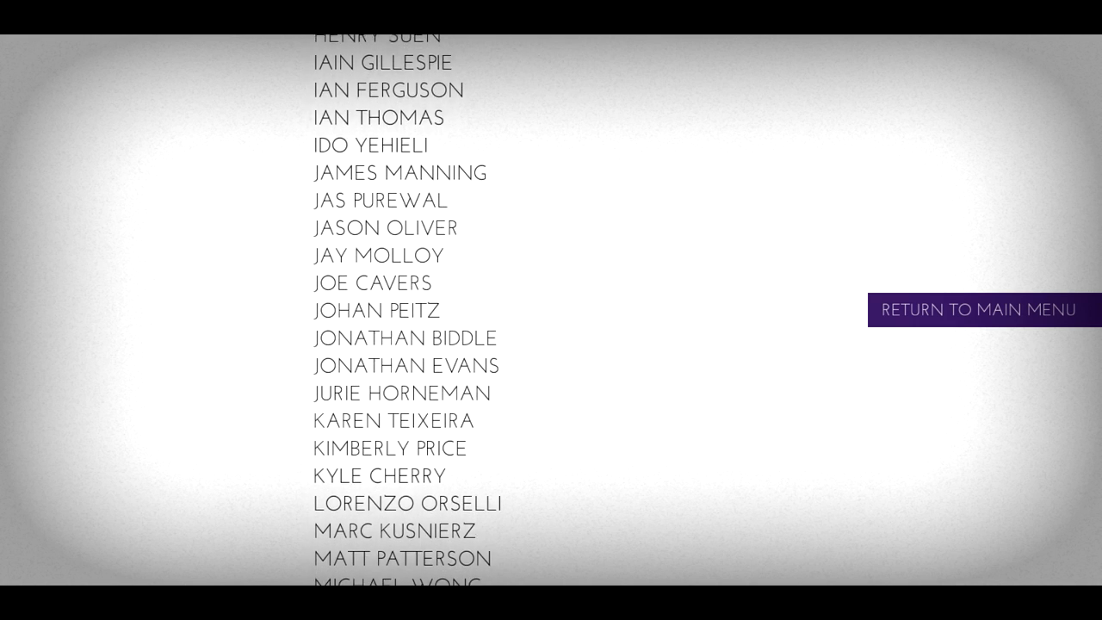
scroll("down", 3)
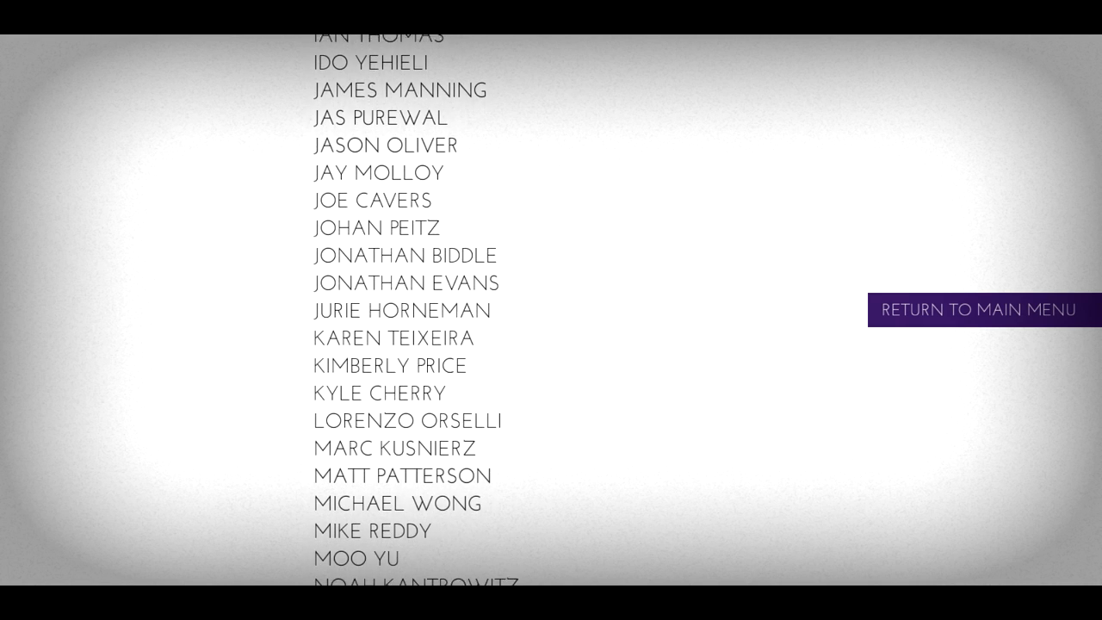
scroll("down", 3)
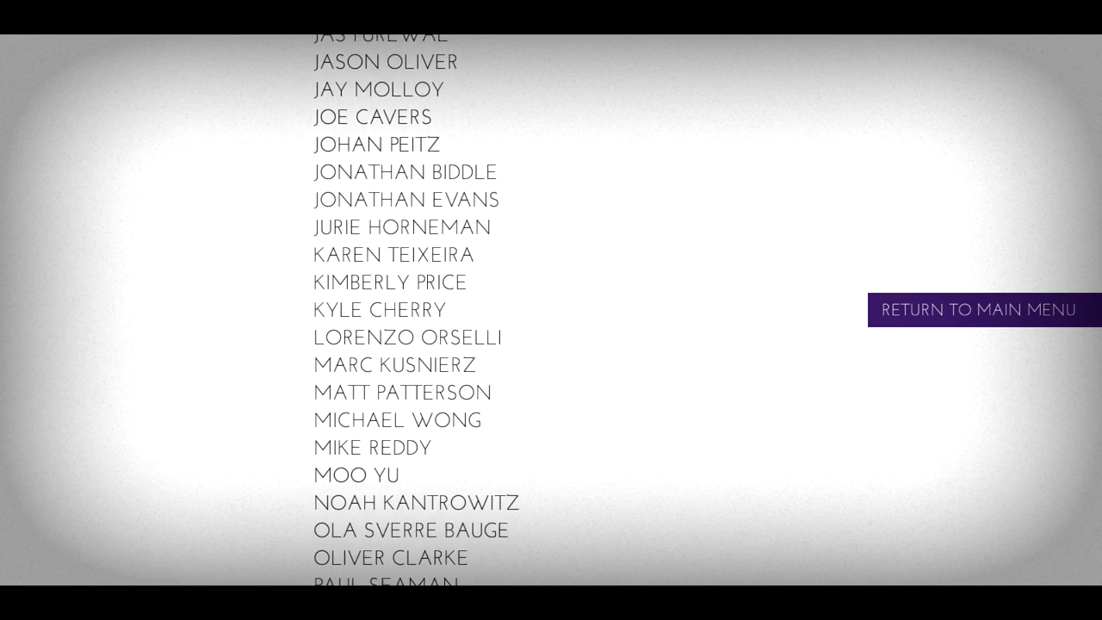
scroll("down", 3)
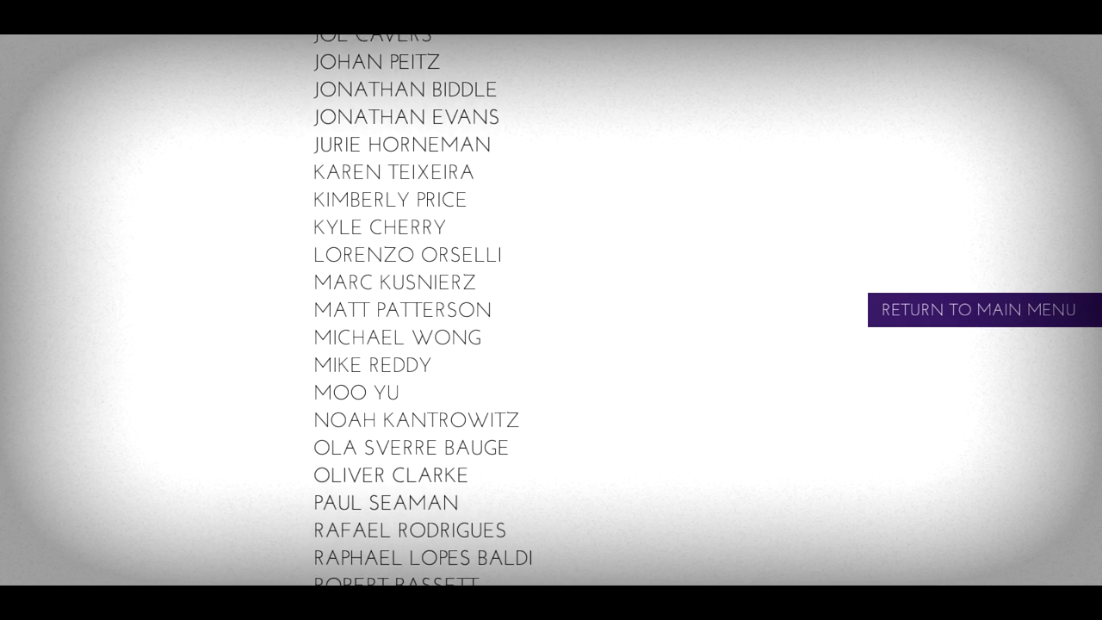
scroll("down", 3)
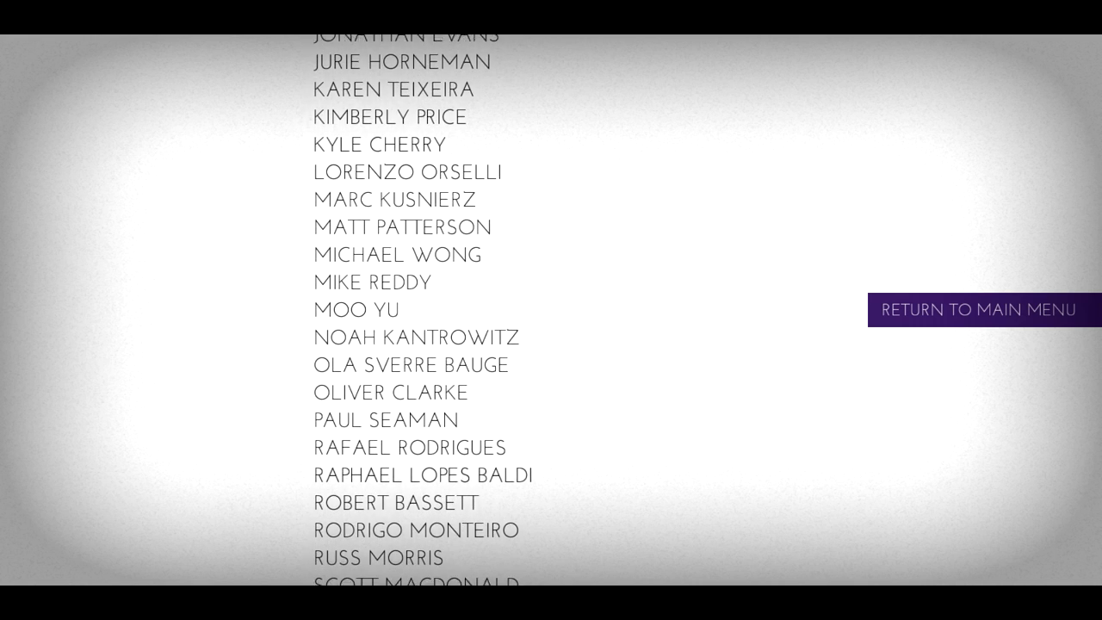
scroll("down", 3)
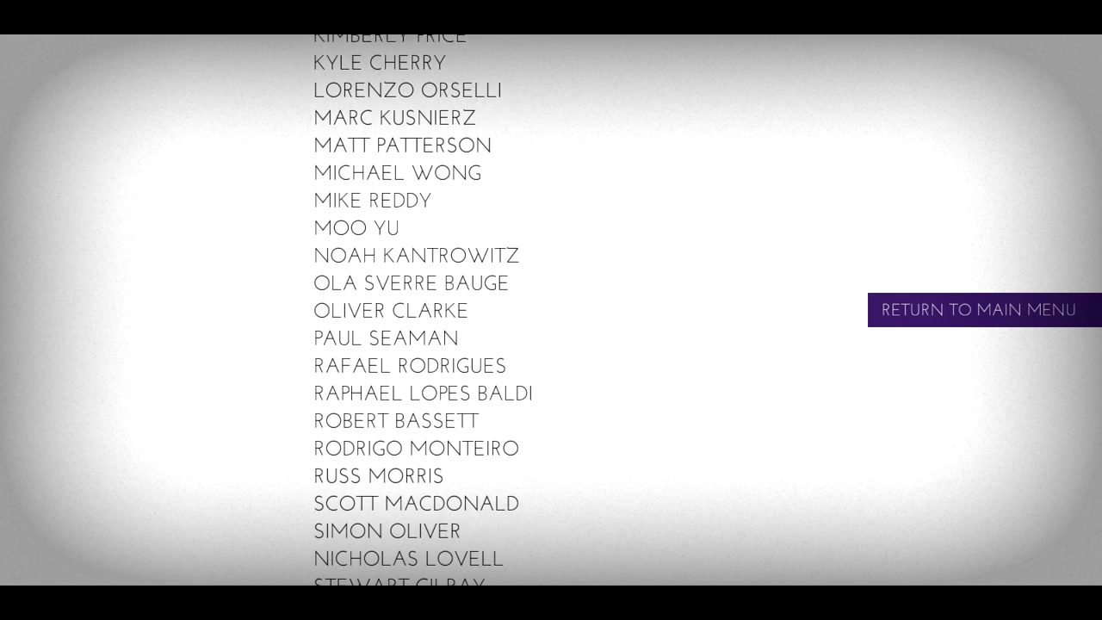